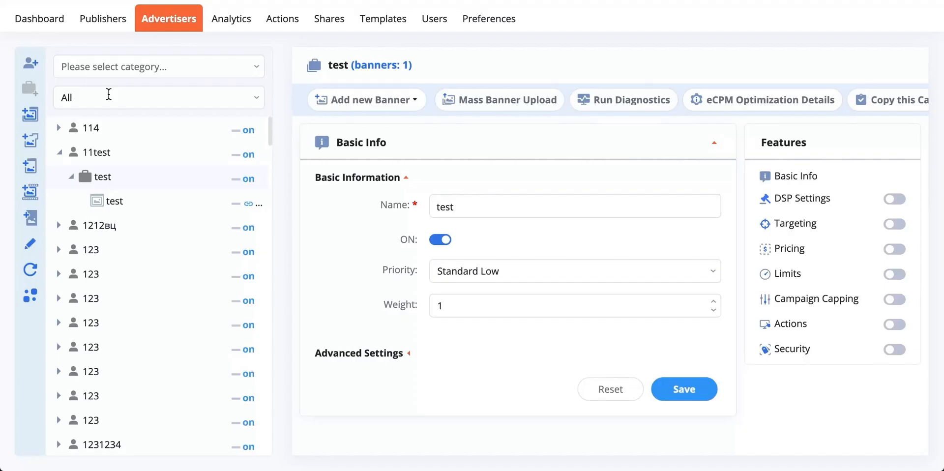
mouse_move(536, 240)
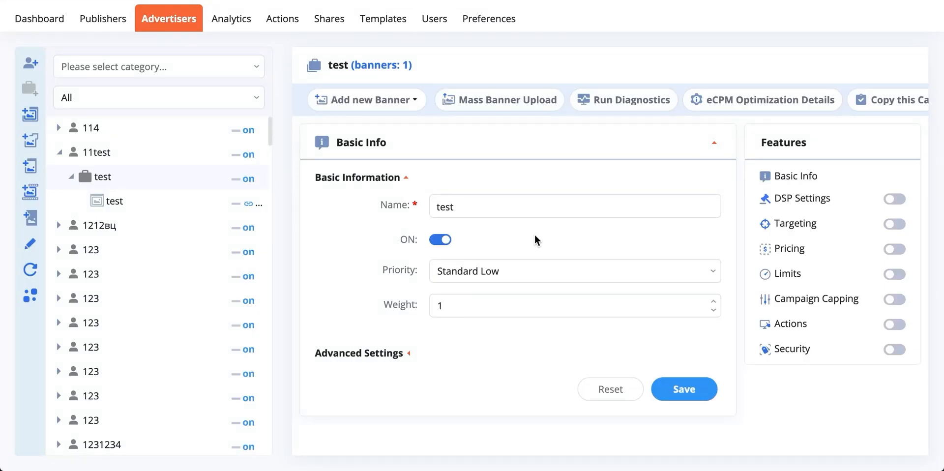
mouse_move(892, 238)
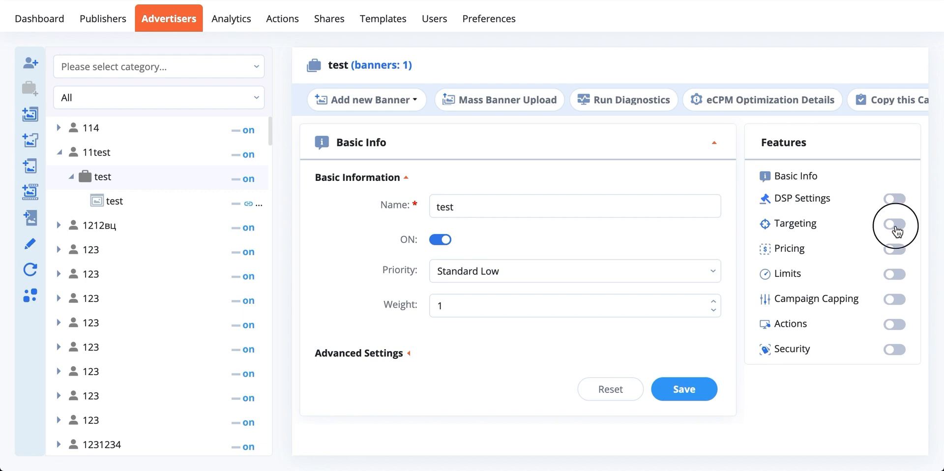
Enable Targeting on campaign 'test' and browse the Add Country list of regions and countries.
click(894, 223)
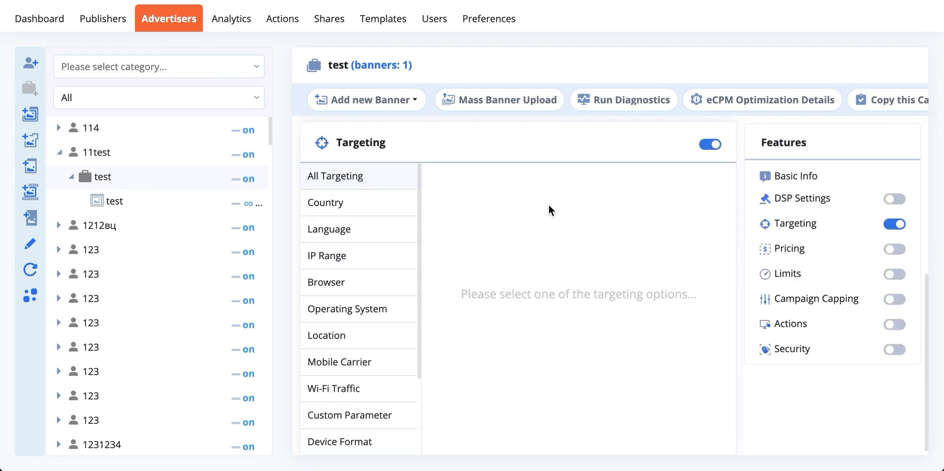
mouse_move(372, 203)
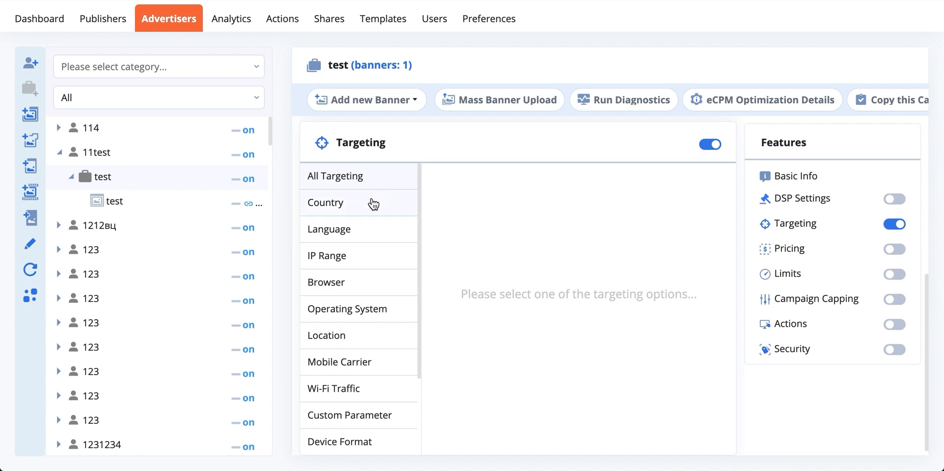
mouse_move(370, 212)
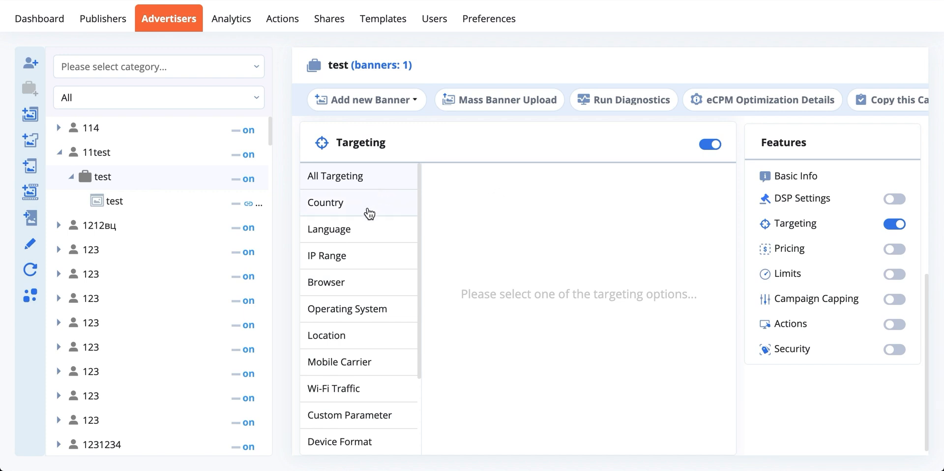
click(327, 201)
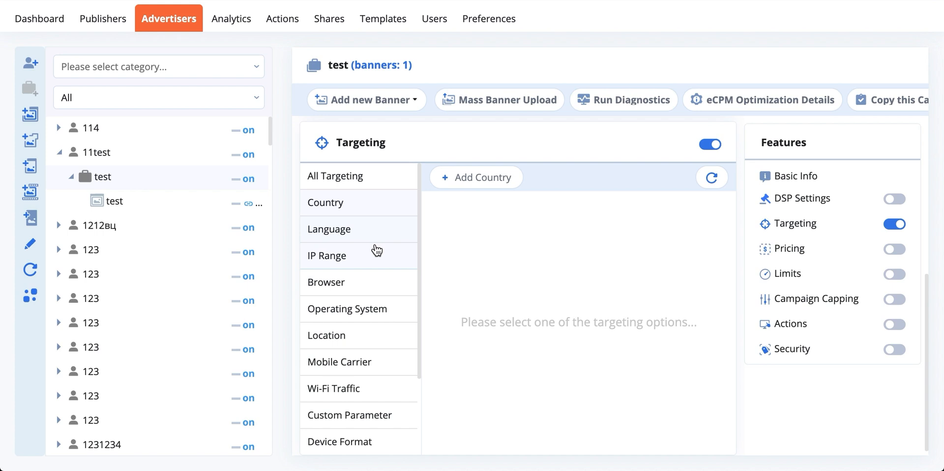
click(476, 177)
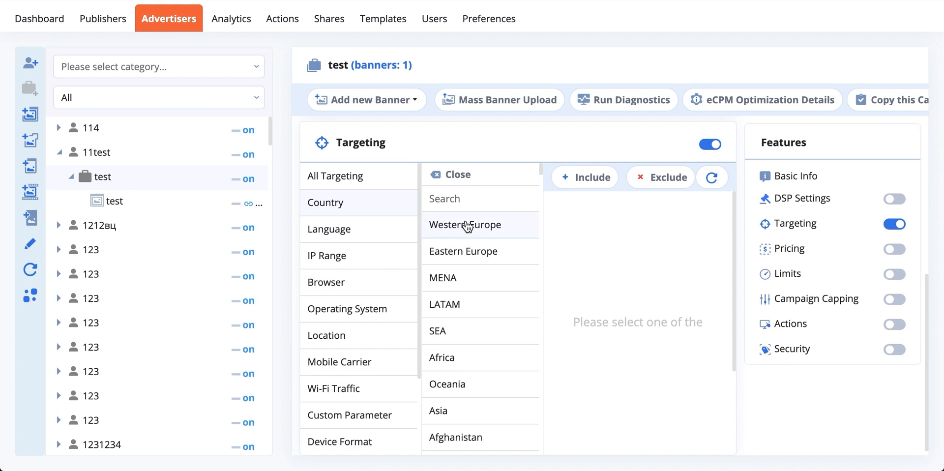
scroll(down, 3)
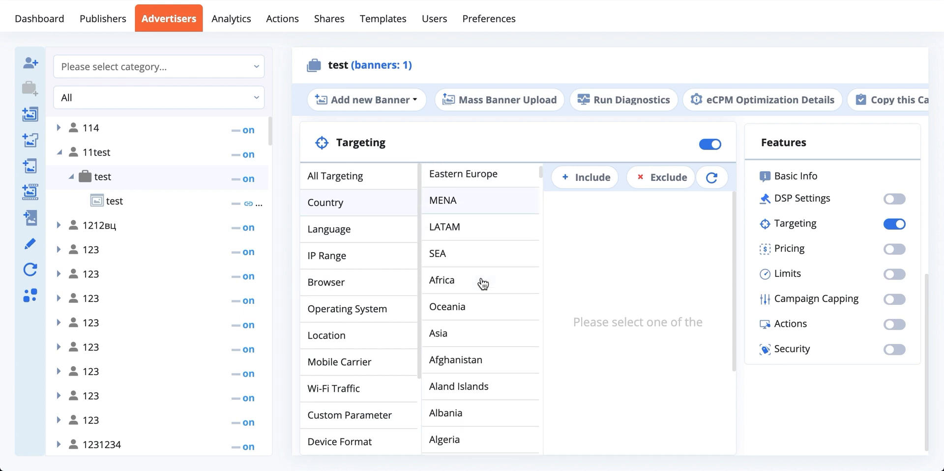
scroll(down, 3)
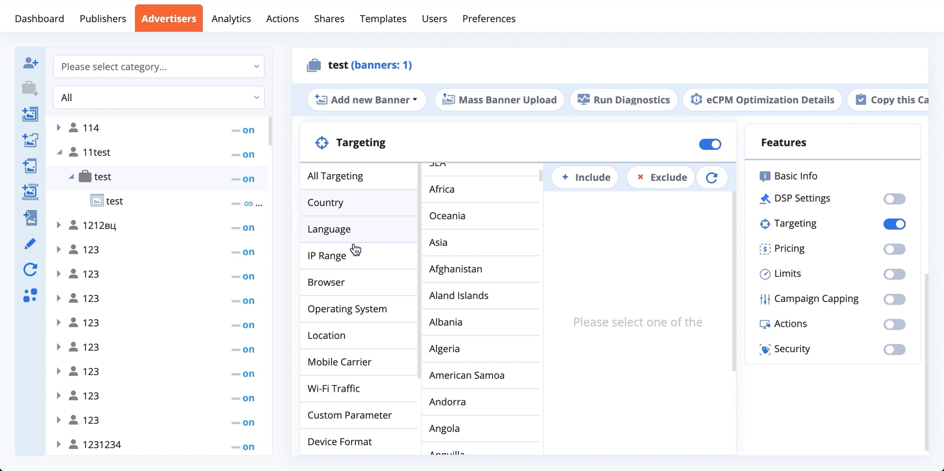
mouse_move(360, 298)
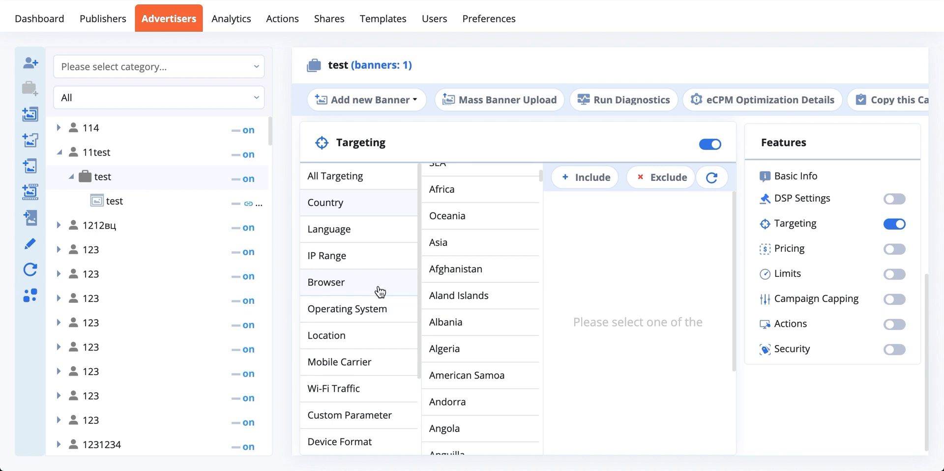
mouse_move(367, 336)
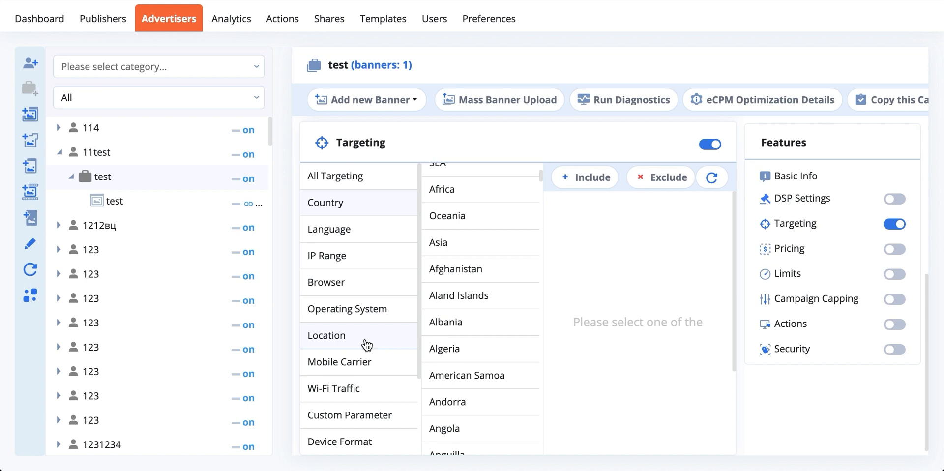
mouse_move(376, 366)
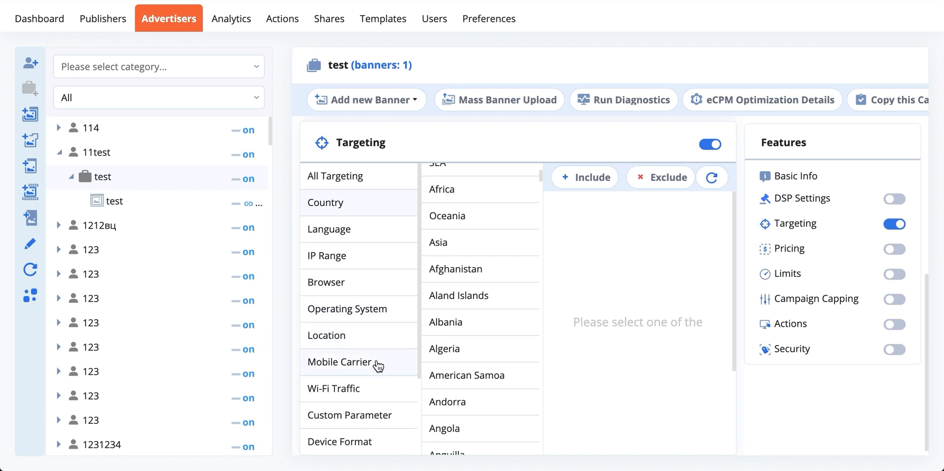
scroll(down, 3)
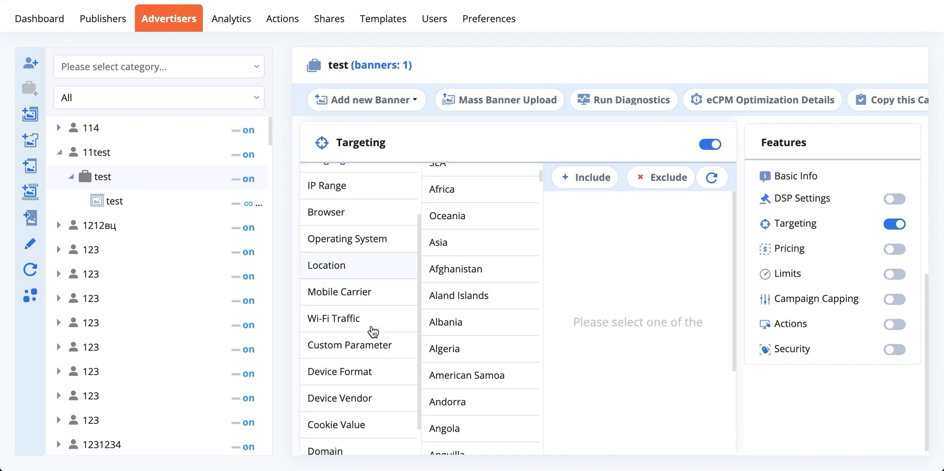
scroll(down, 3)
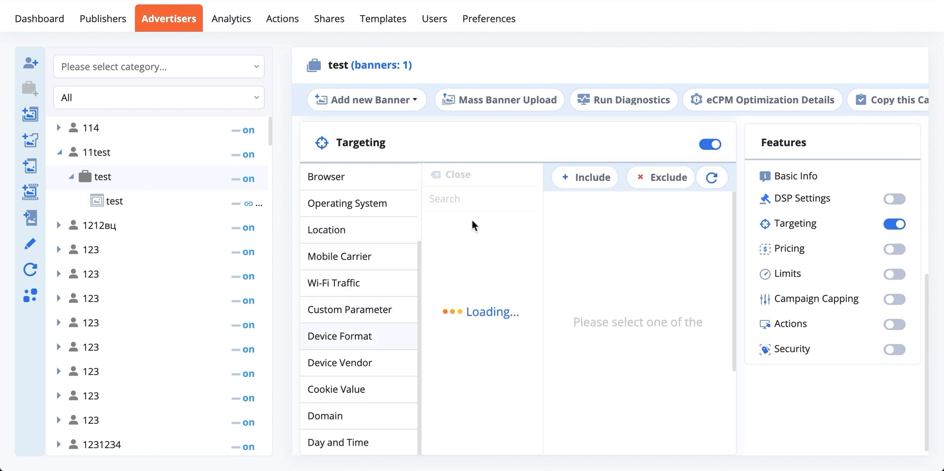
Show the Device Format targeting category with Desktop, Tablet, Mobile and Smart TV options.
click(340, 337)
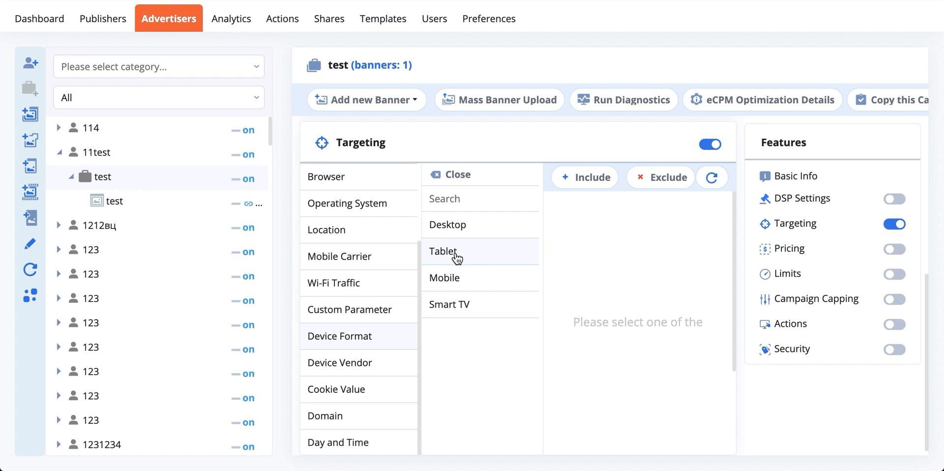
mouse_move(436, 170)
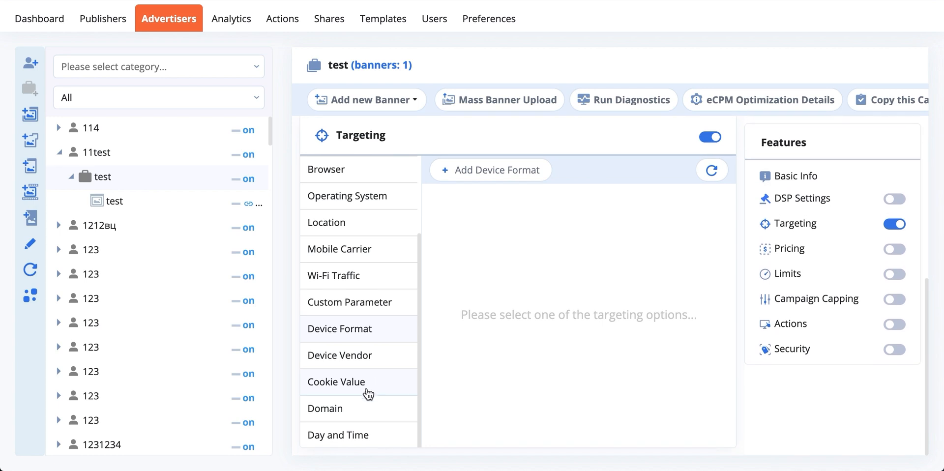
scroll(up, 3)
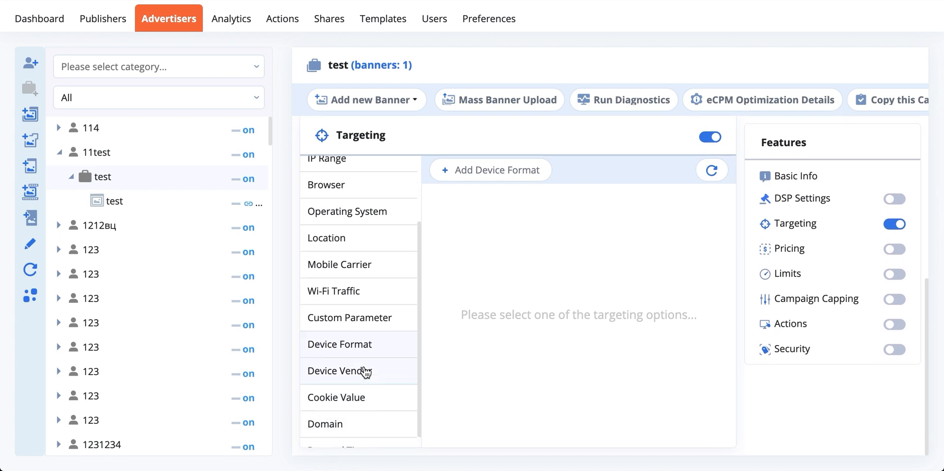
Add a Custom Parameter rule of type Value, revealing its operators and Parameter/Value fields.
click(349, 334)
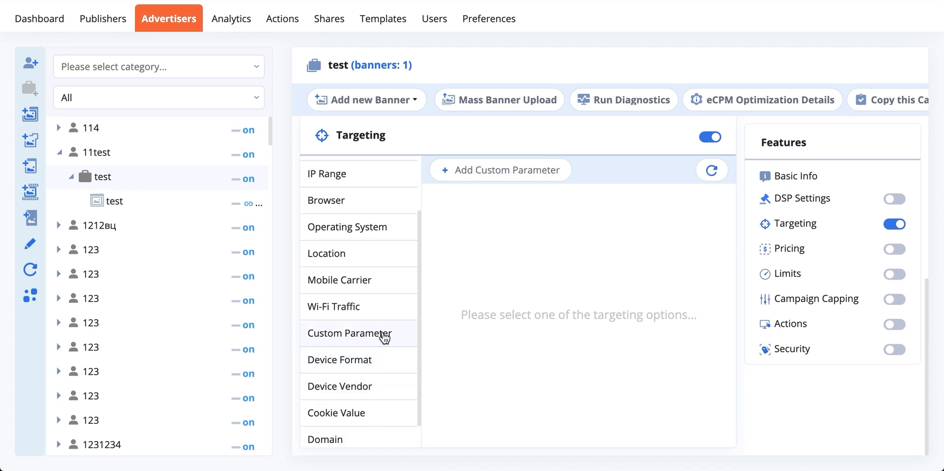
mouse_move(500, 169)
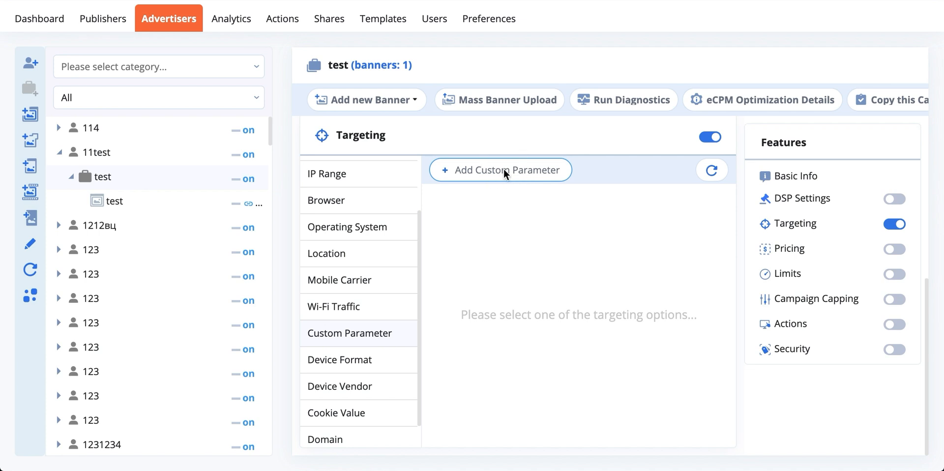
click(500, 169)
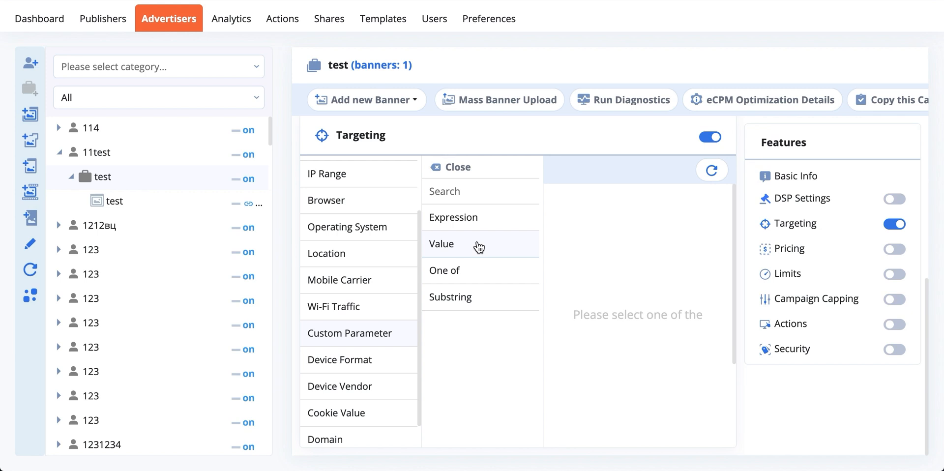
mouse_move(485, 250)
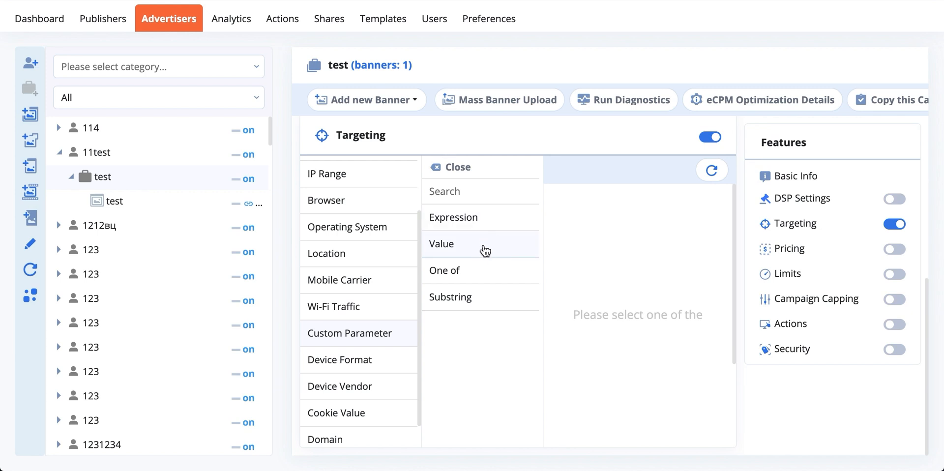
mouse_move(494, 218)
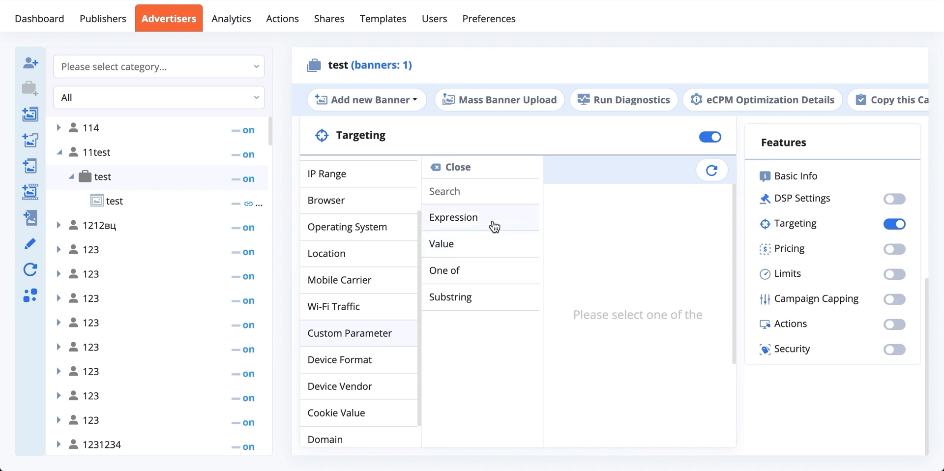
mouse_move(501, 232)
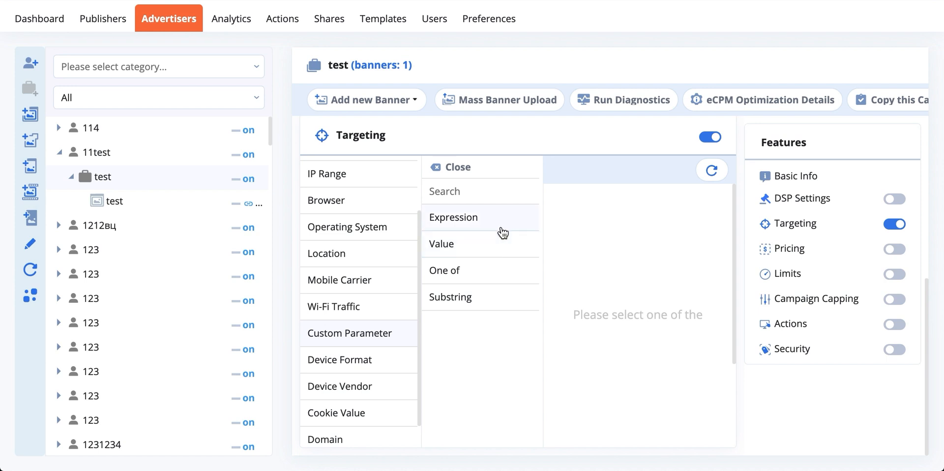
click(453, 243)
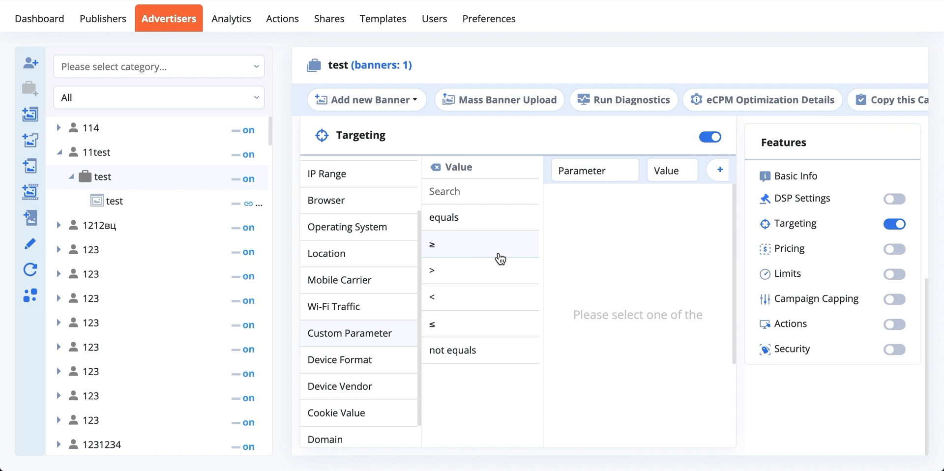
mouse_move(589, 257)
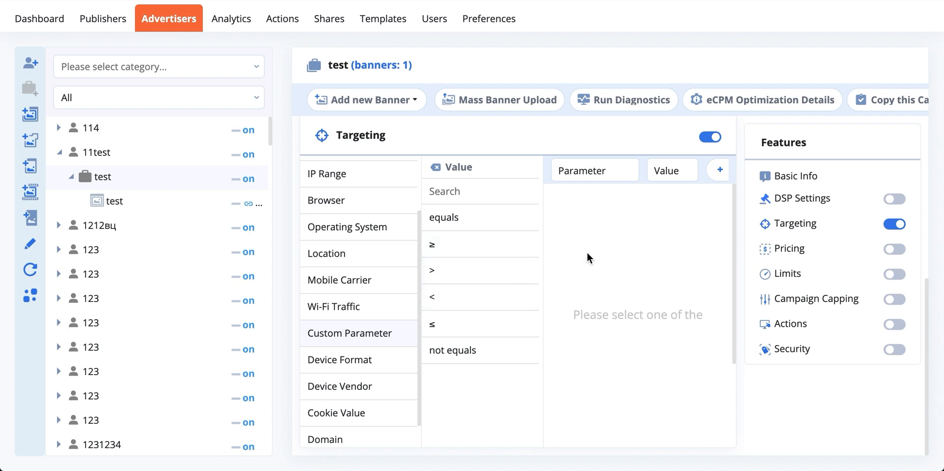